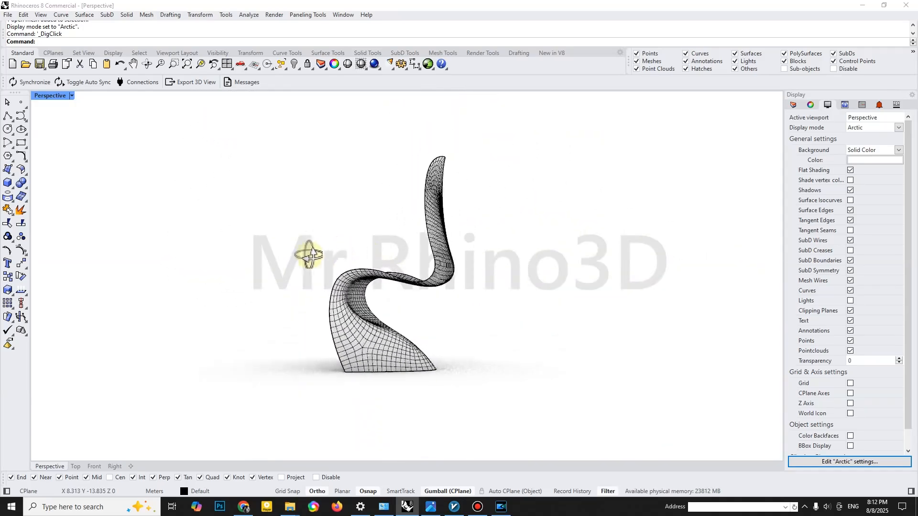
Place the profile curve's points and drag a control point to refine the S-shape
drag(309, 254, 526, 288)
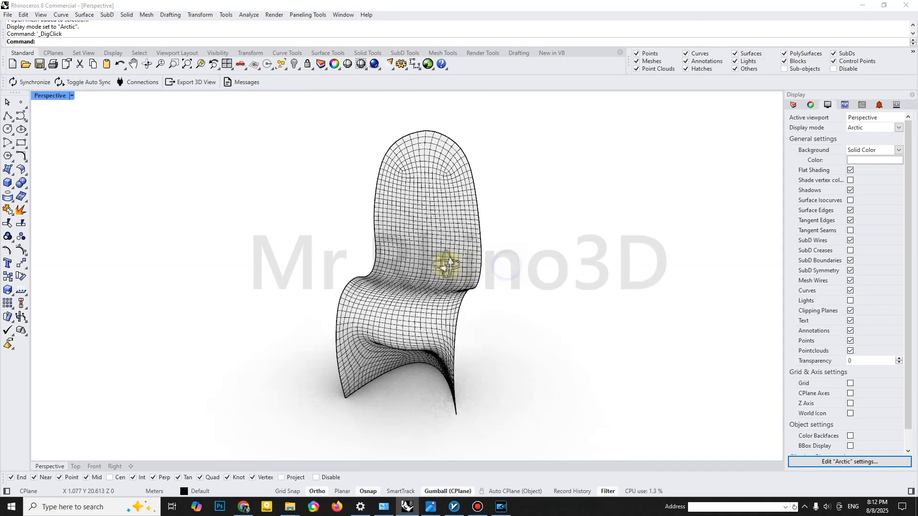
drag(451, 264, 603, 272)
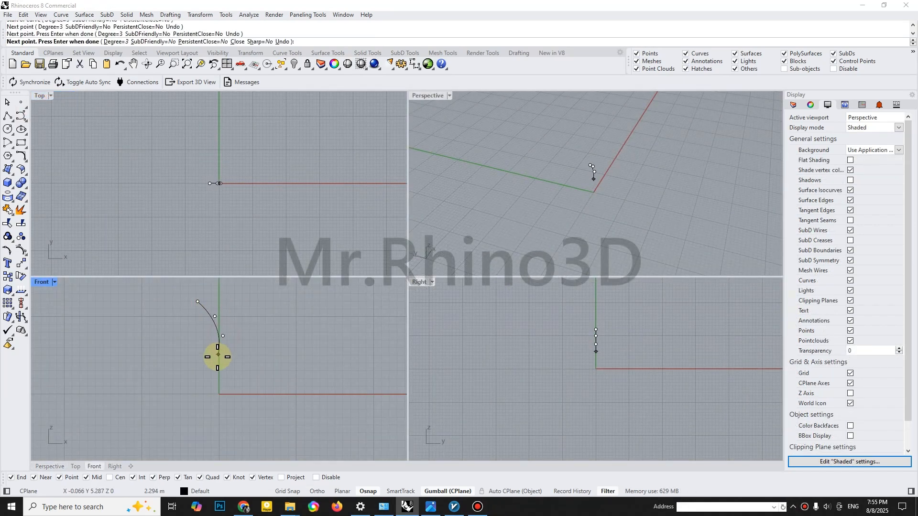
click(231, 383)
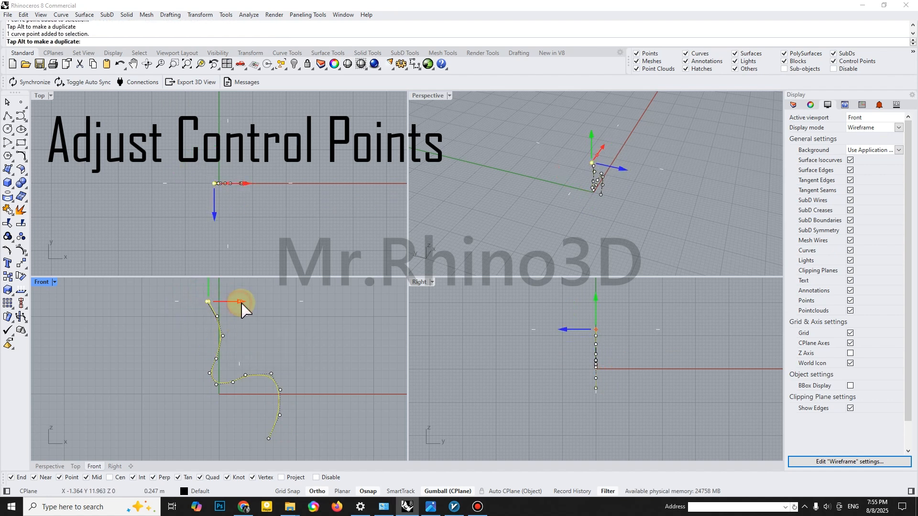
drag(240, 301, 251, 336)
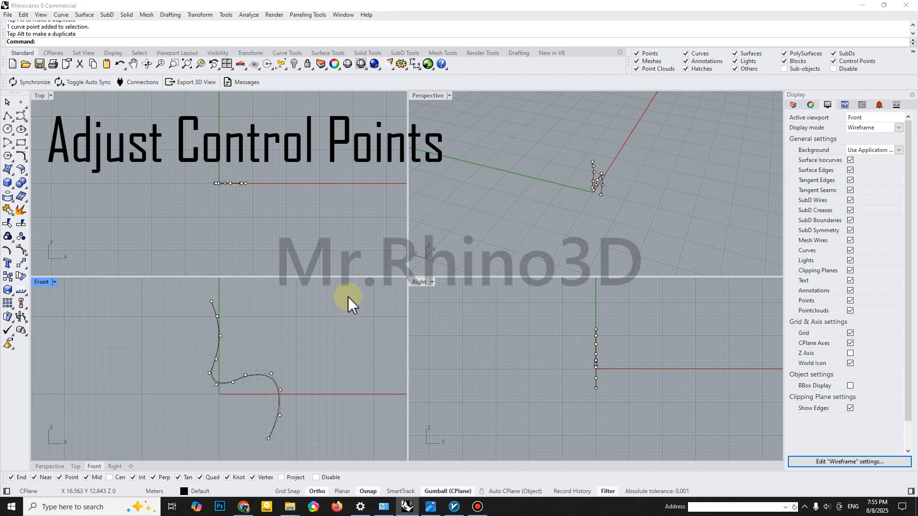
mouse_move(620, 149)
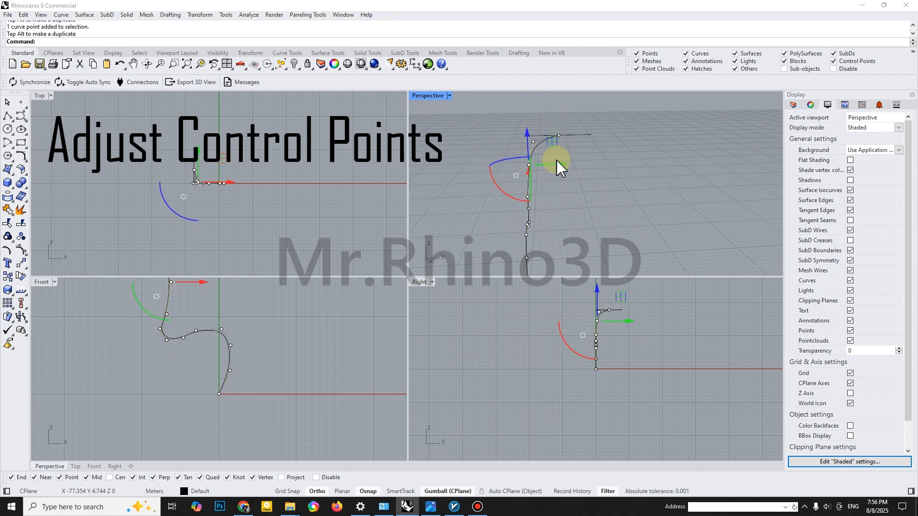
Adjust the top of the outline to form the rounded arch over the backrest
drag(557, 166, 554, 120)
text(TweenCurves)
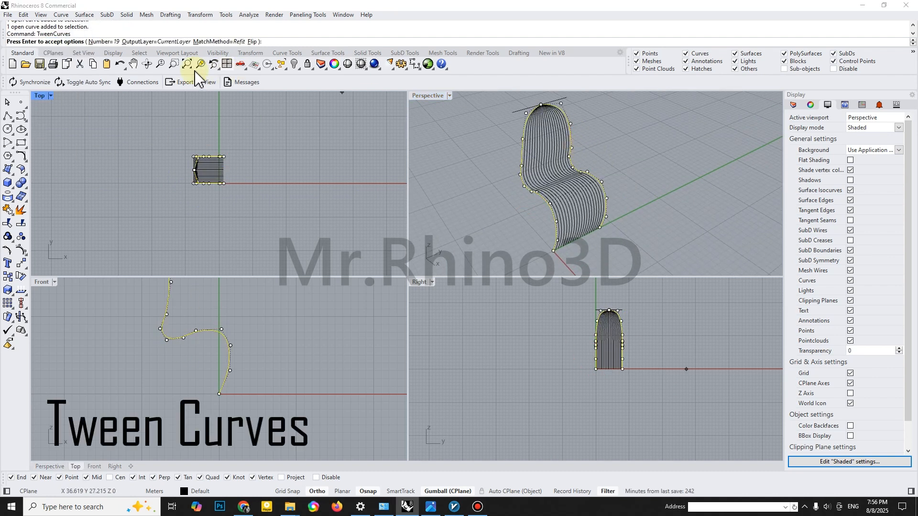
Create 1 tween curve between the profiles and rebuild it to 9 points, degree 3
text(1)
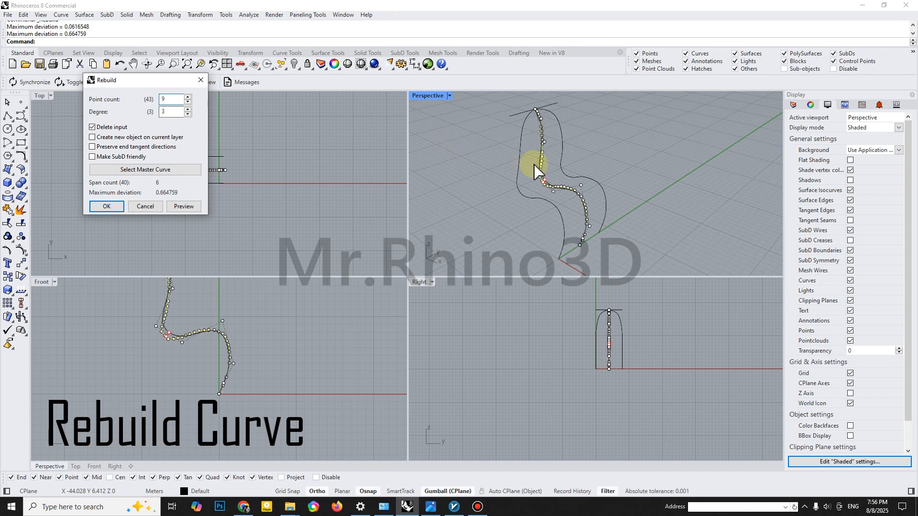
click(188, 97)
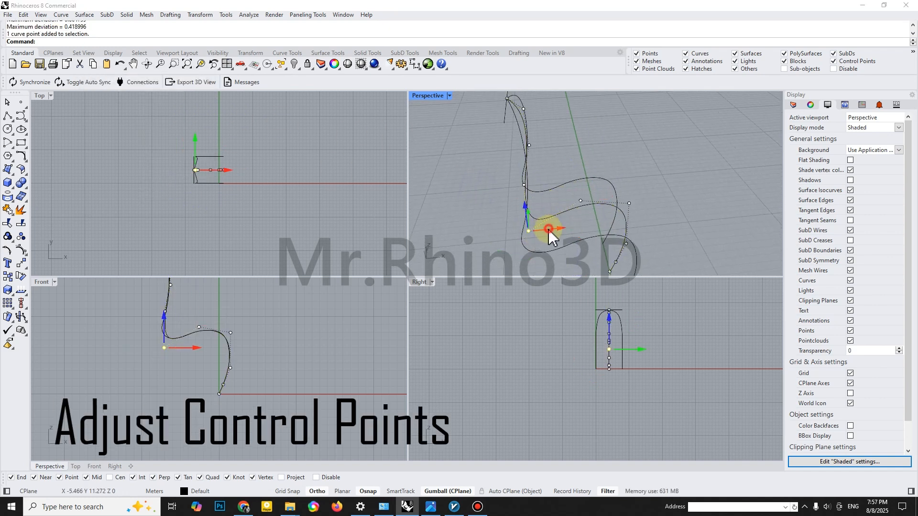
Drag the middle curve's control points so the seat dips and the base swoops forward
drag(547, 228, 524, 137)
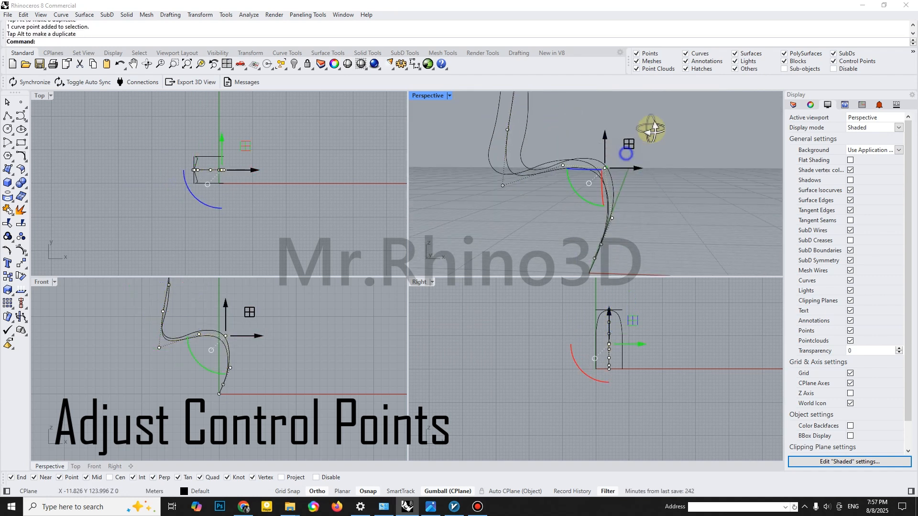
drag(628, 153, 592, 192)
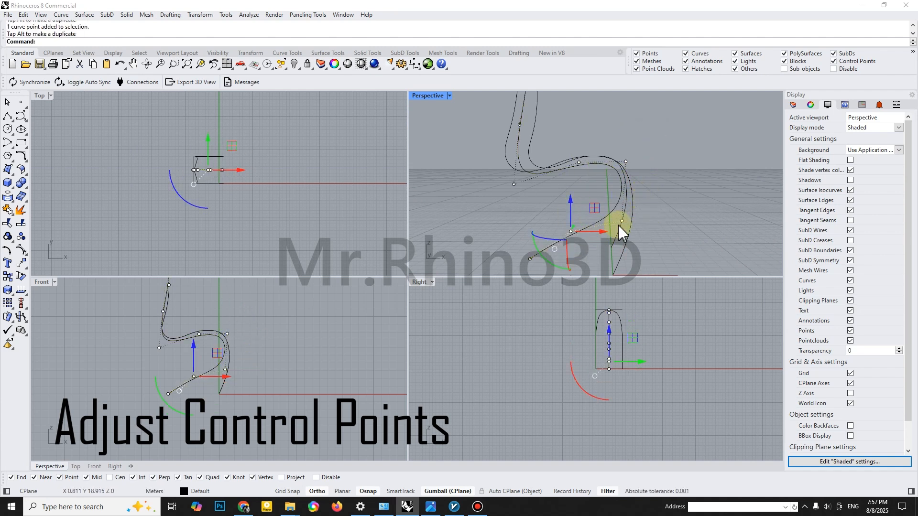
drag(621, 232, 571, 249)
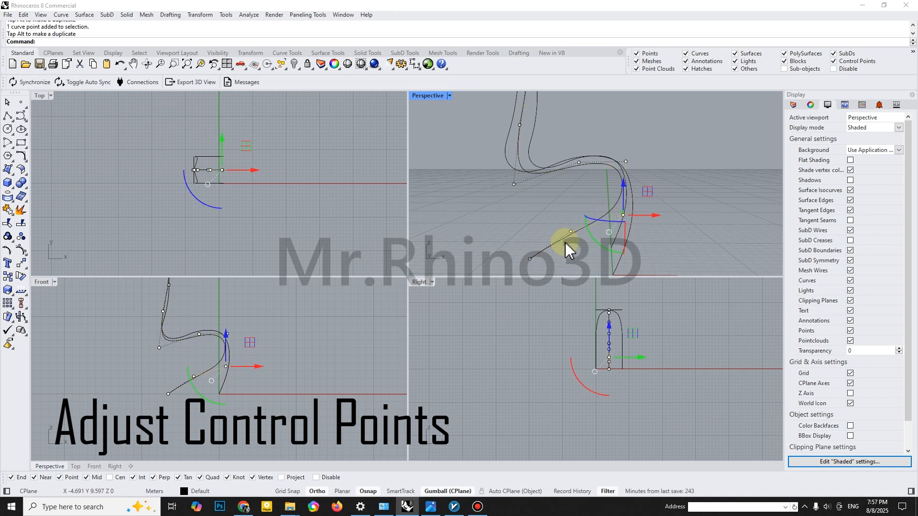
drag(568, 245, 591, 199)
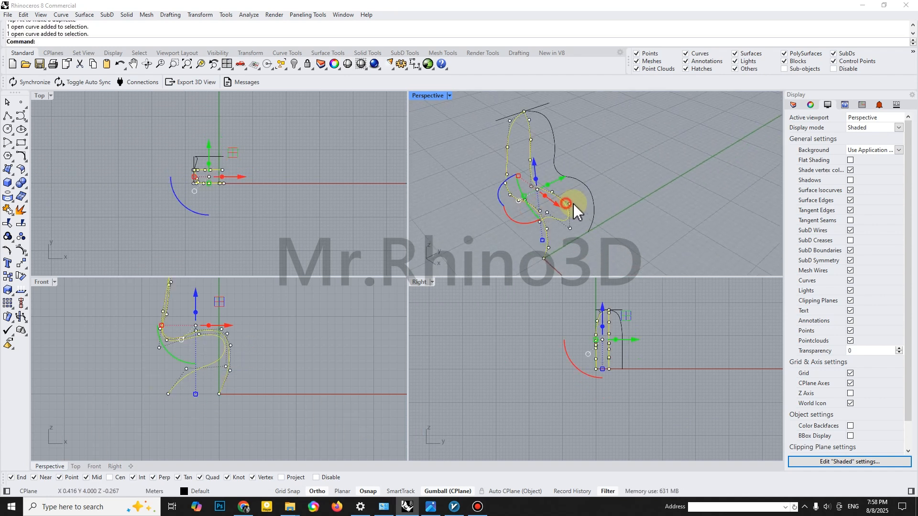
Loft the three profile curves with Normal style into the chair shell surface
click(8, 169)
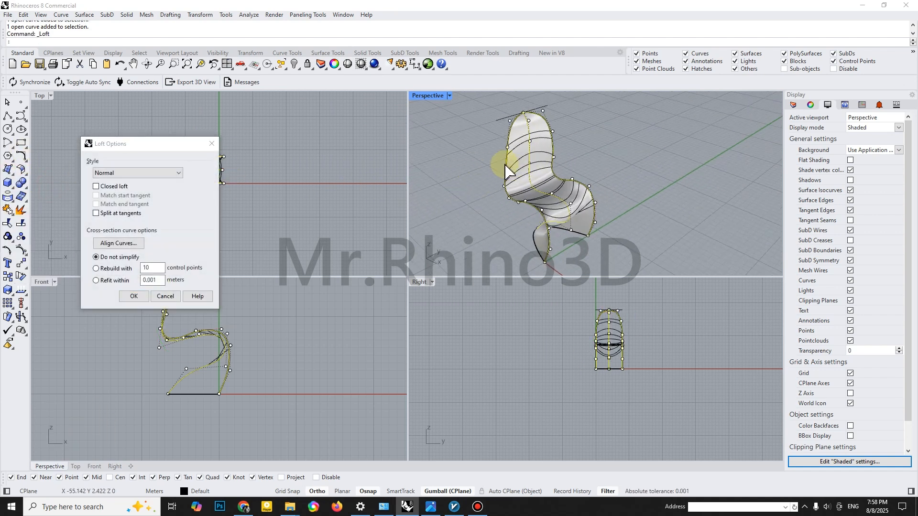
click(134, 295)
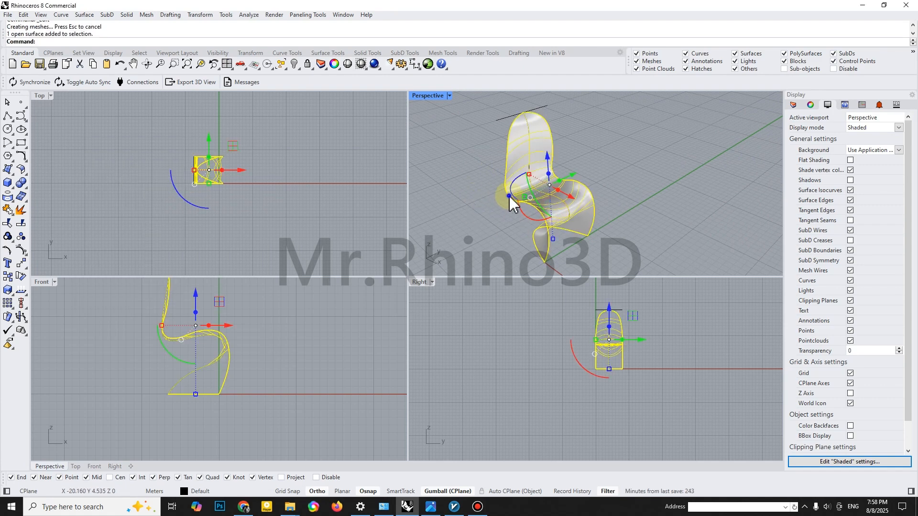
drag(521, 176, 527, 210)
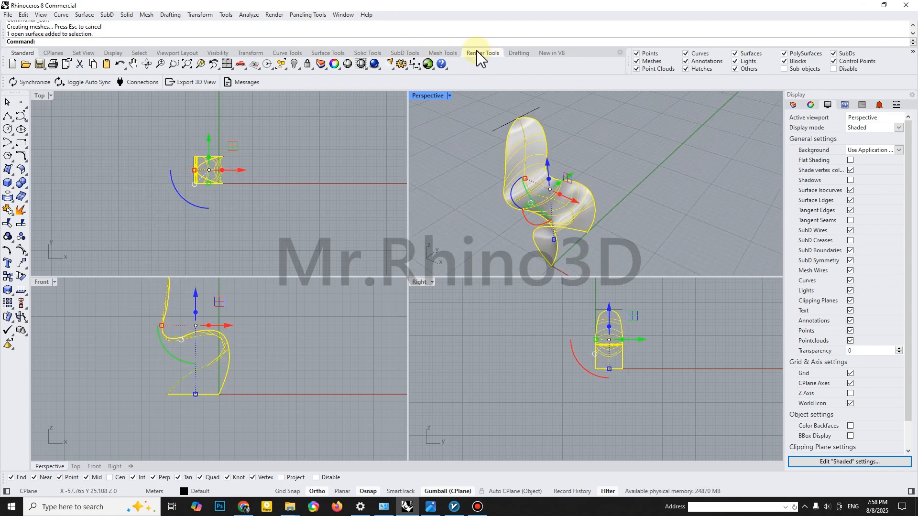
QuadRemesh the lofted surface into a roughly 1,850-face quad mesh, undoing a misstep
click(403, 53)
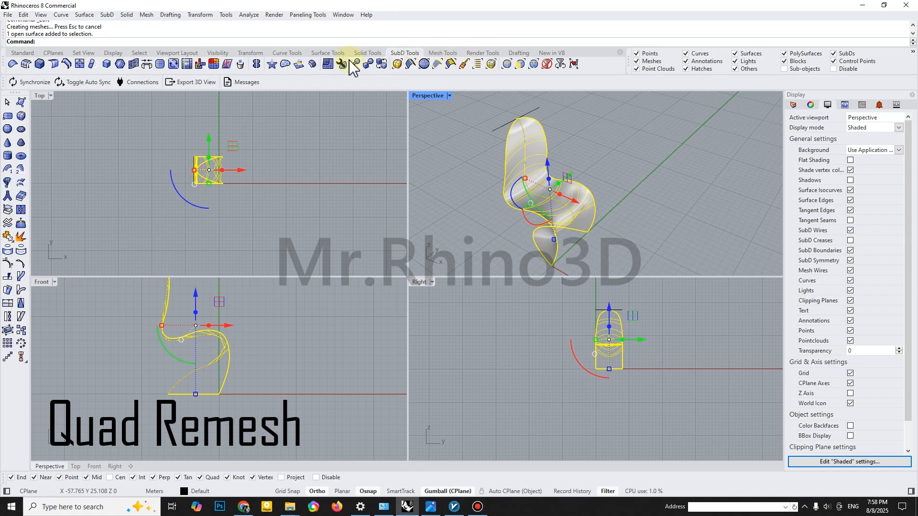
click(340, 63)
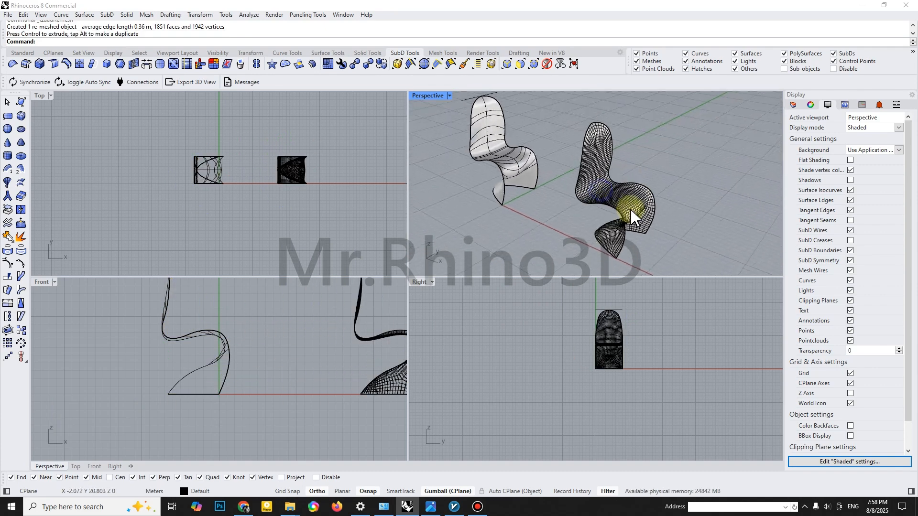
key(ctrl+z)
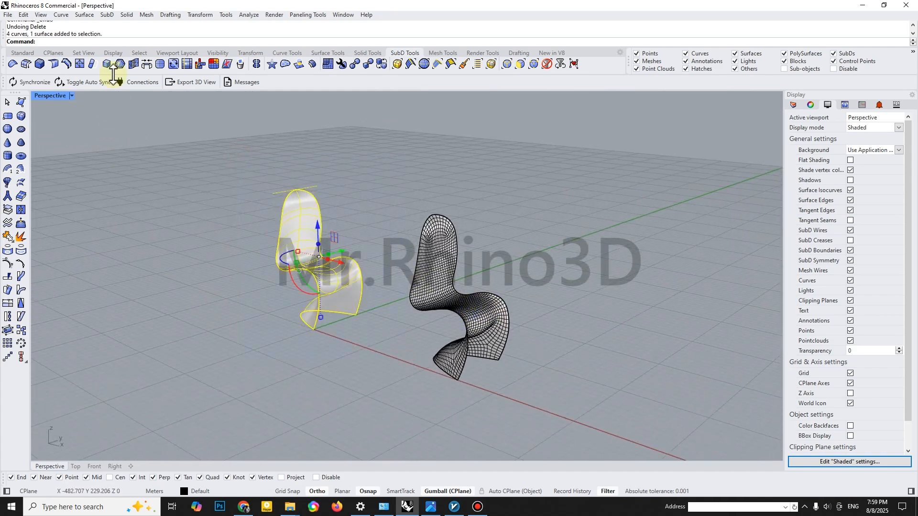
Zoom onto the remeshed chair alone and orbit to inspect its quad flow
click(286, 52)
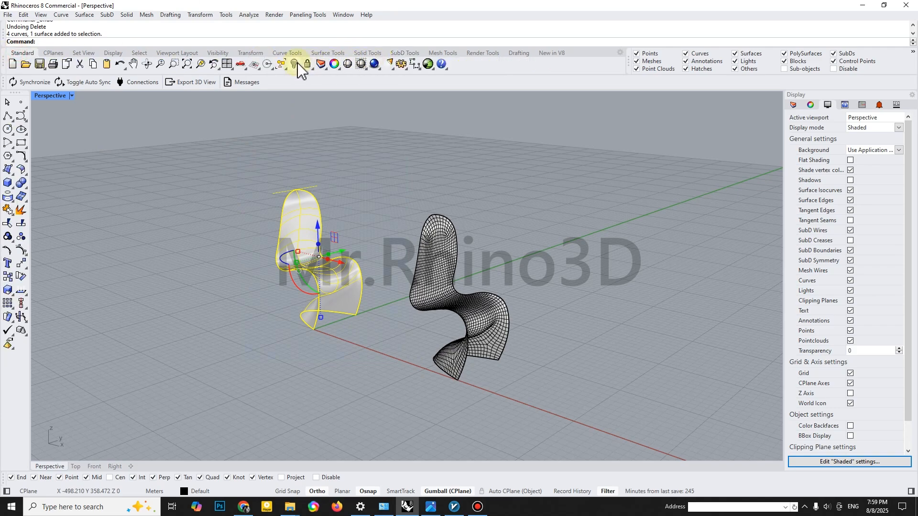
click(307, 63)
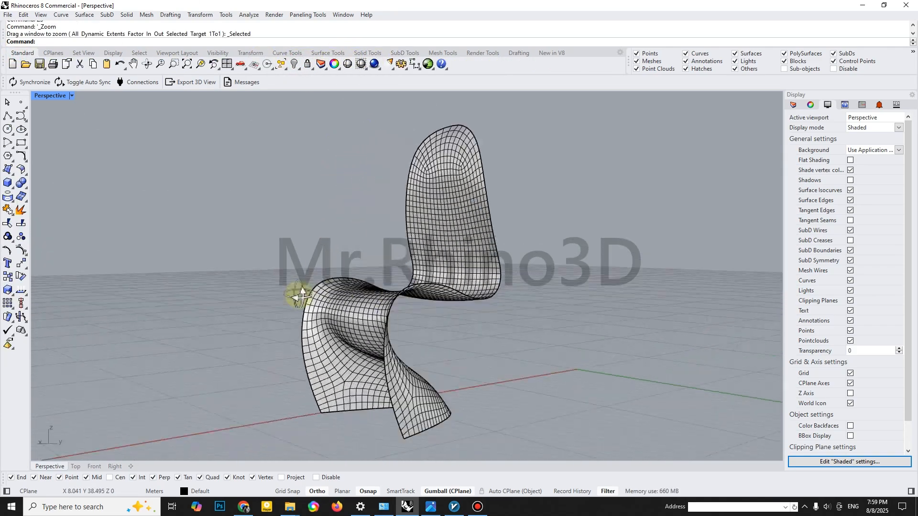
drag(301, 295, 398, 307)
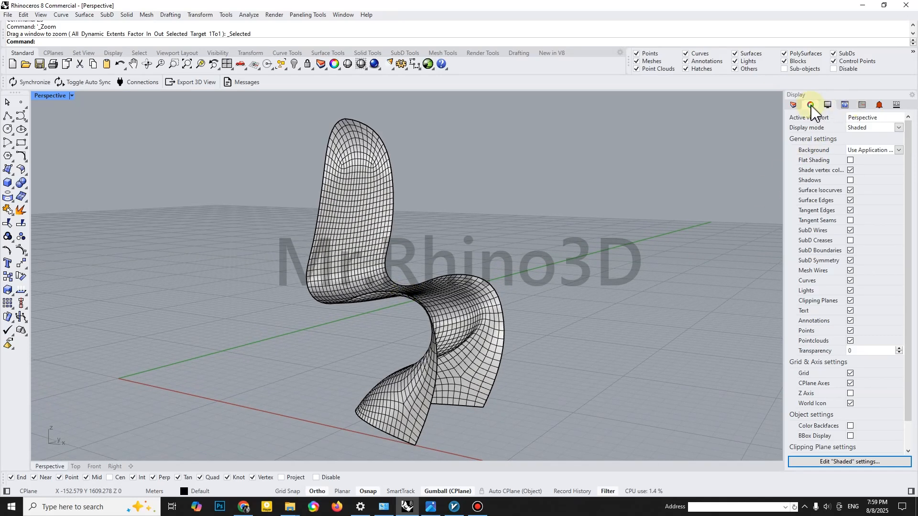
Assign the Default layer a red Paint material with gloss lowered to 87%
click(794, 104)
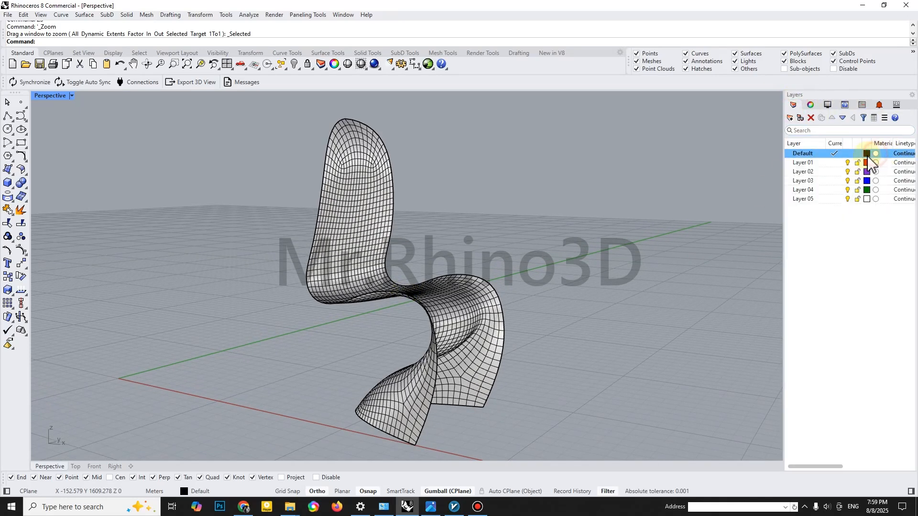
click(875, 163)
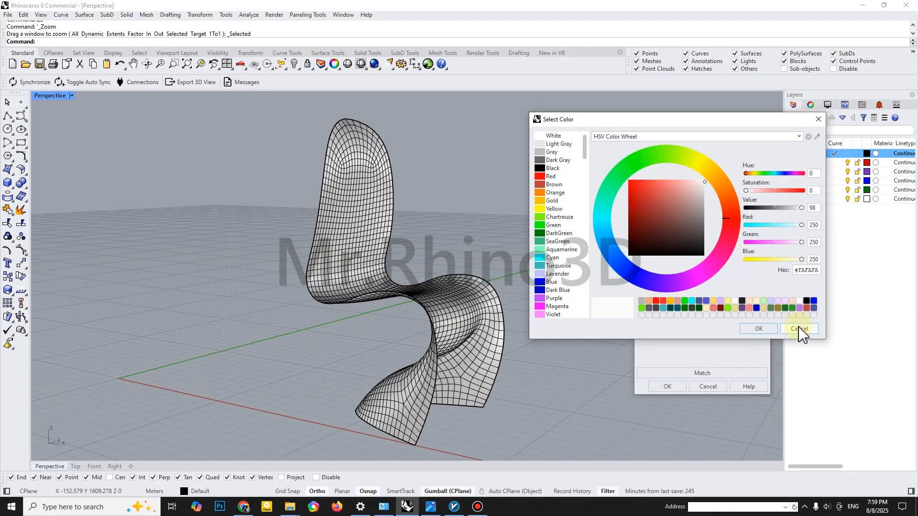
click(798, 328)
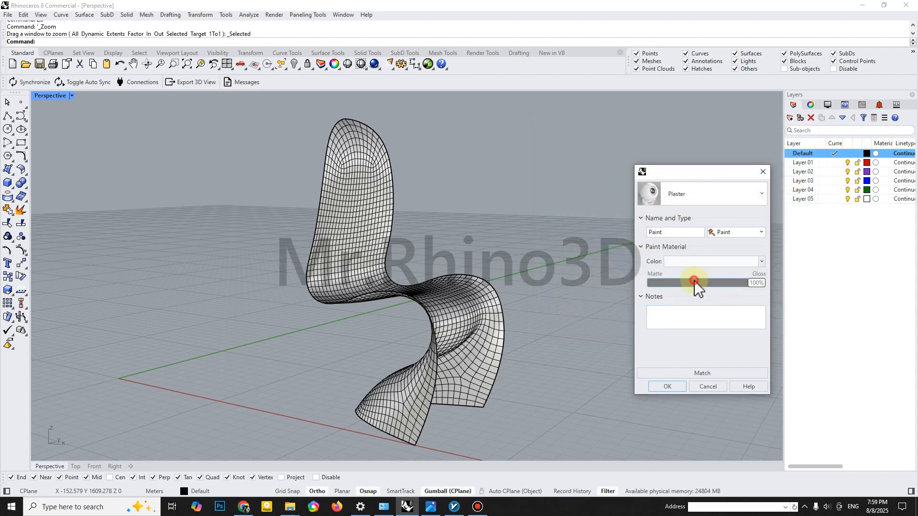
click(713, 261)
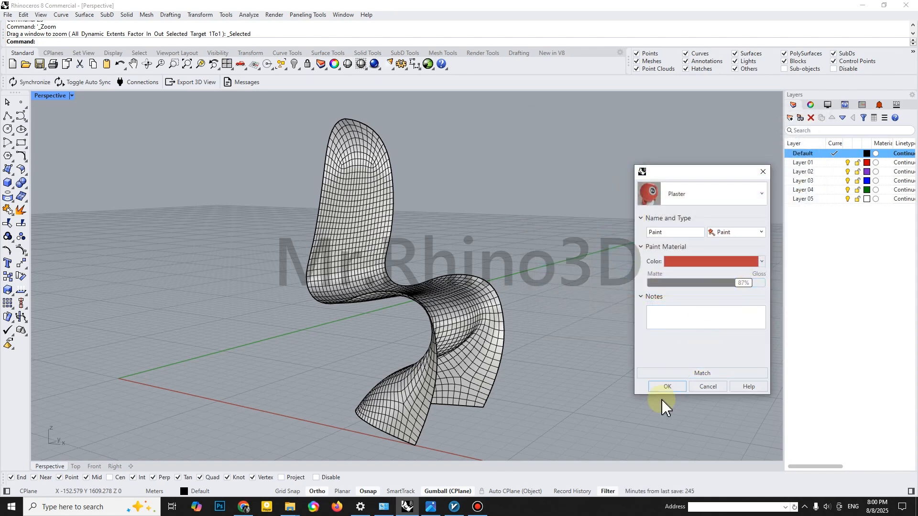
click(666, 387)
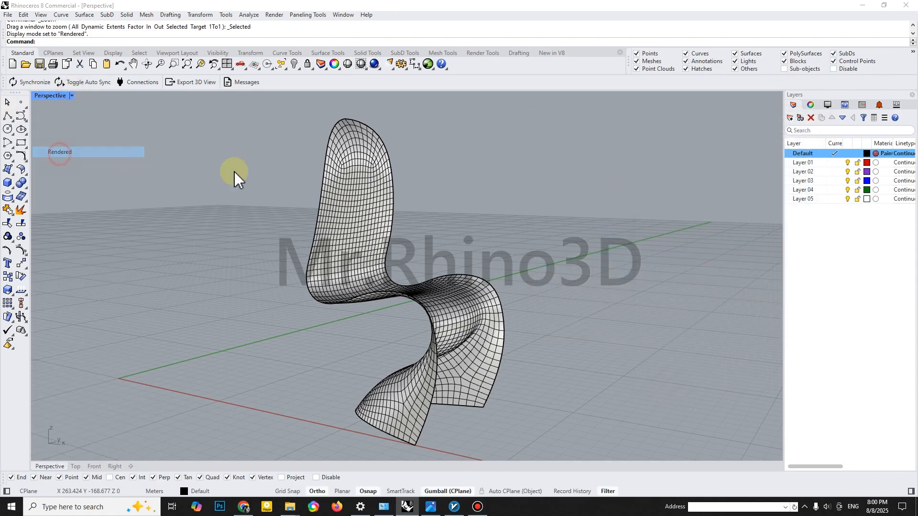